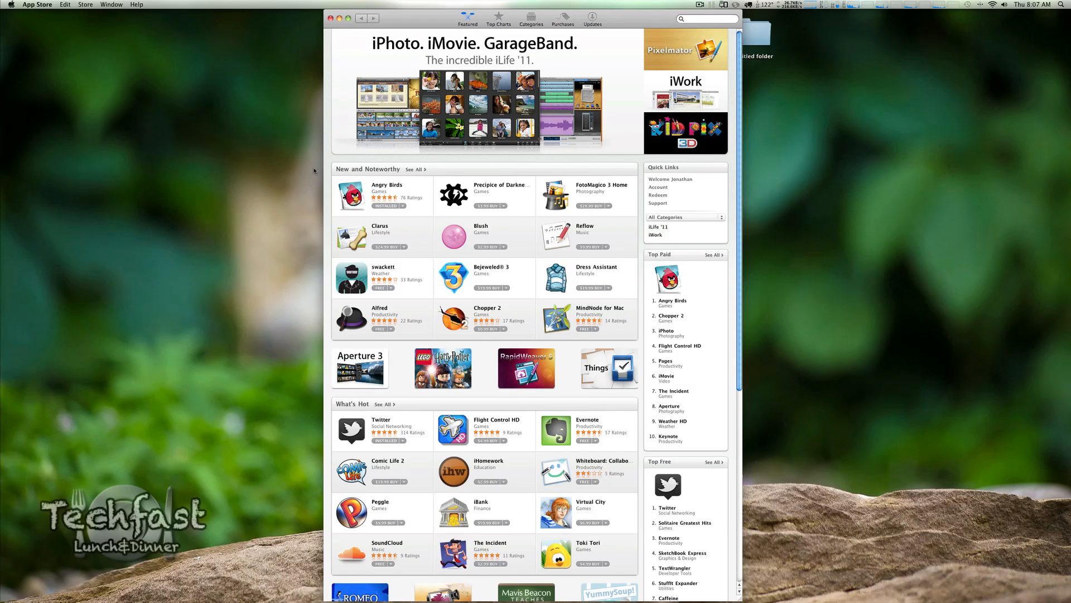
mouse_move(76, 20)
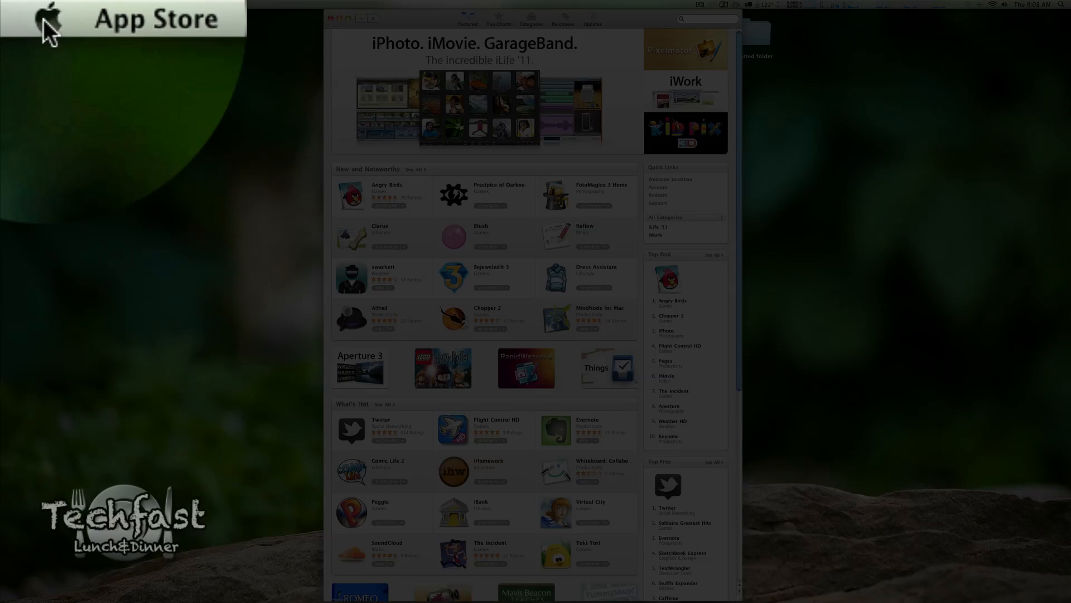
Launch Twitter beside the App Store and refresh the home timeline to the newest tweets.
left_click(49, 18)
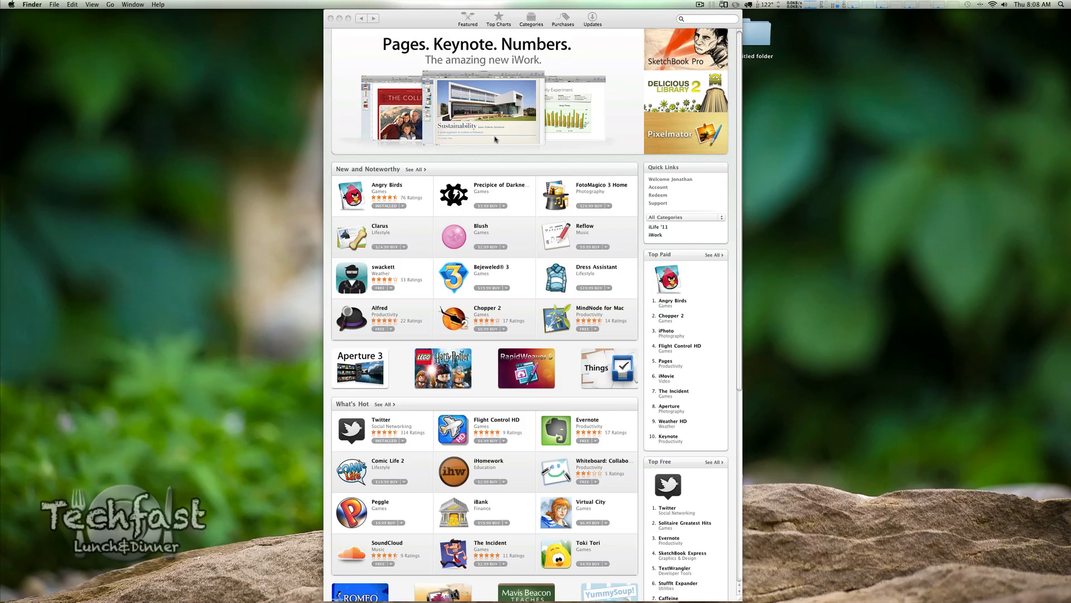
mouse_move(608, 346)
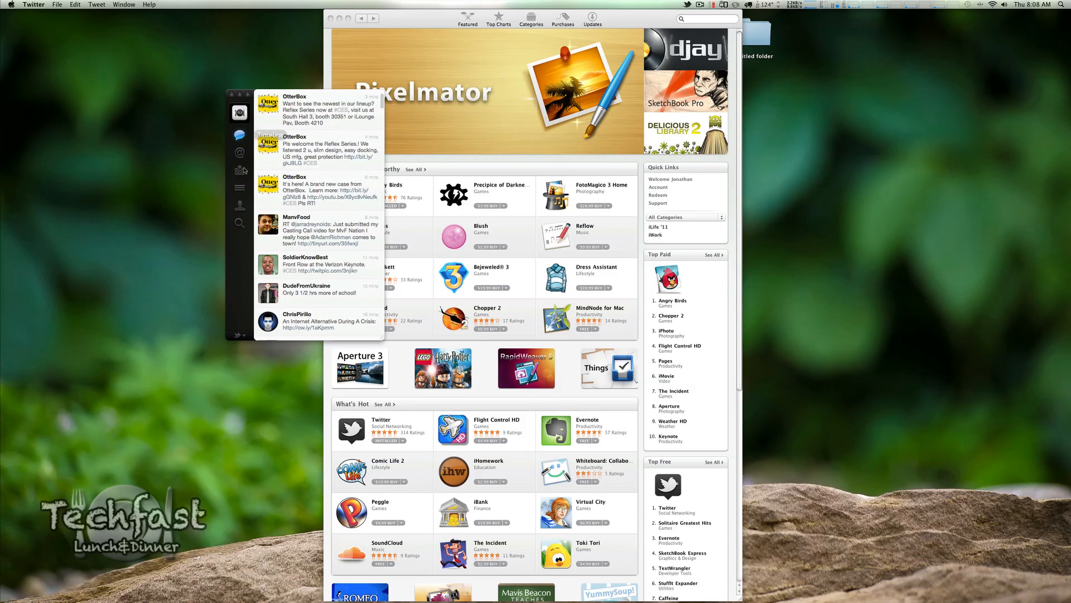
left_click(239, 171)
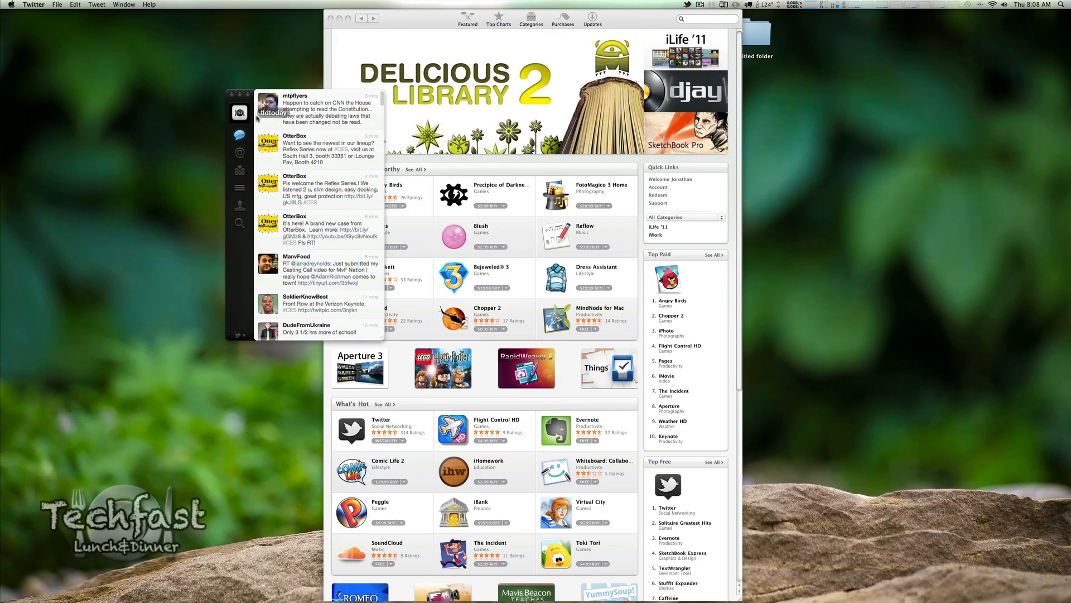
scroll("down", 3)
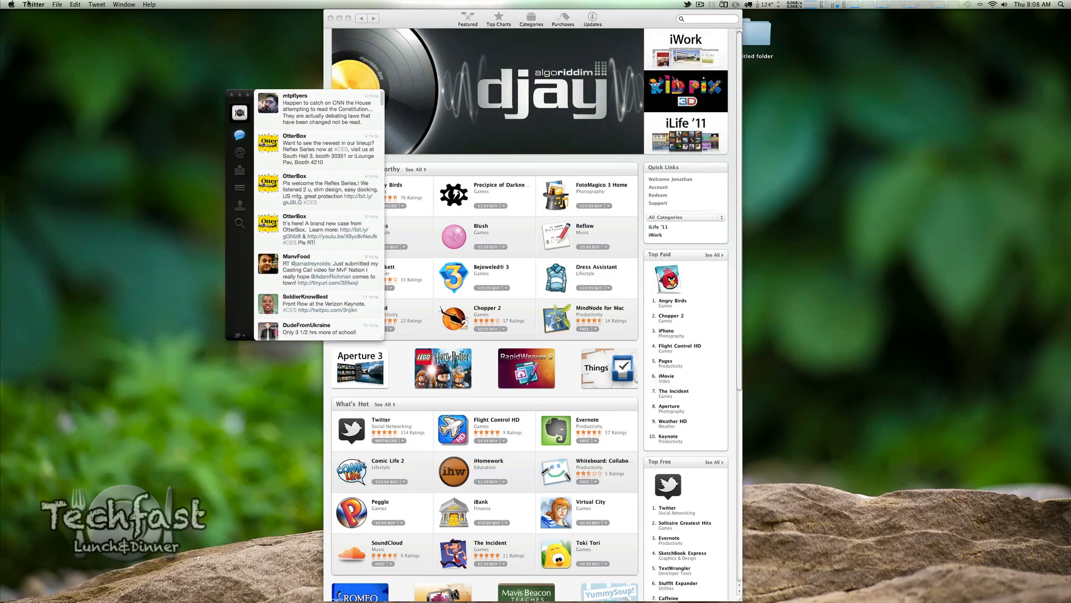
mouse_move(45, 17)
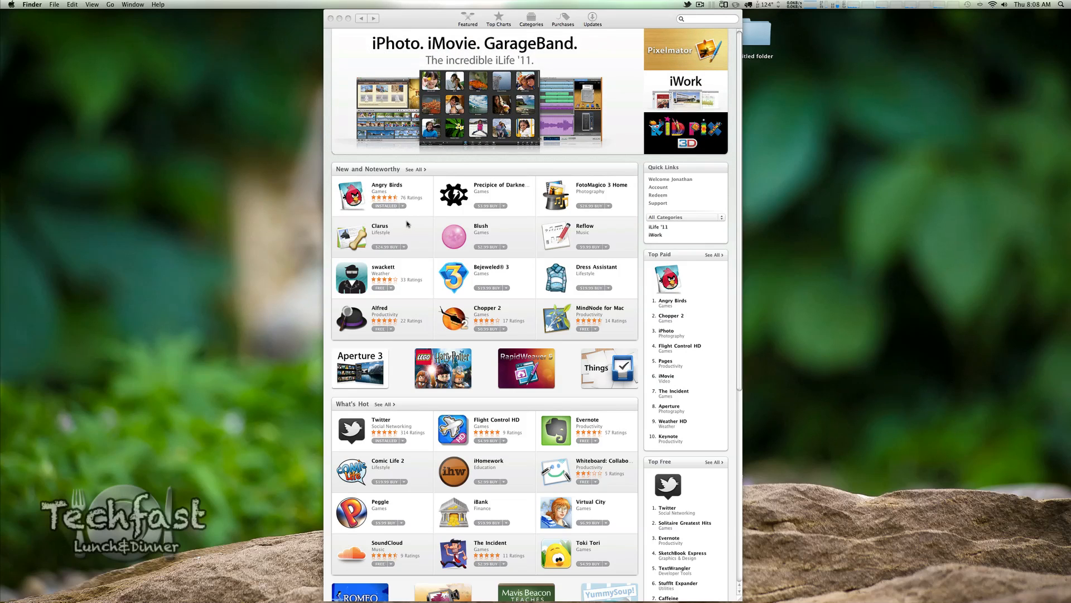
mouse_move(626, 497)
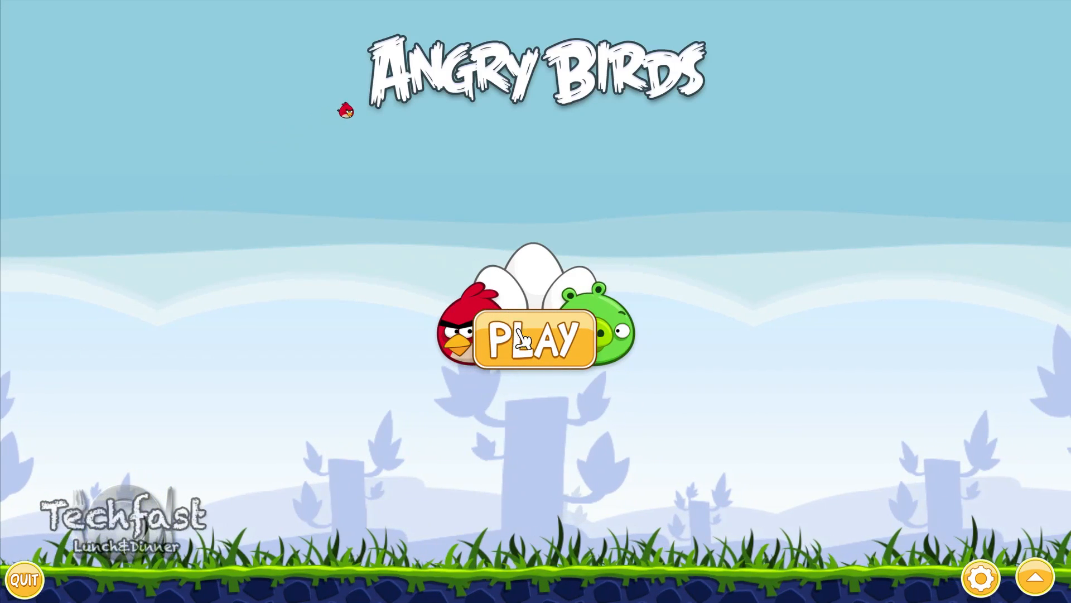
Play level 1-2 flinging birds at the pigs, then pause and quit back to the menu.
left_click(532, 344)
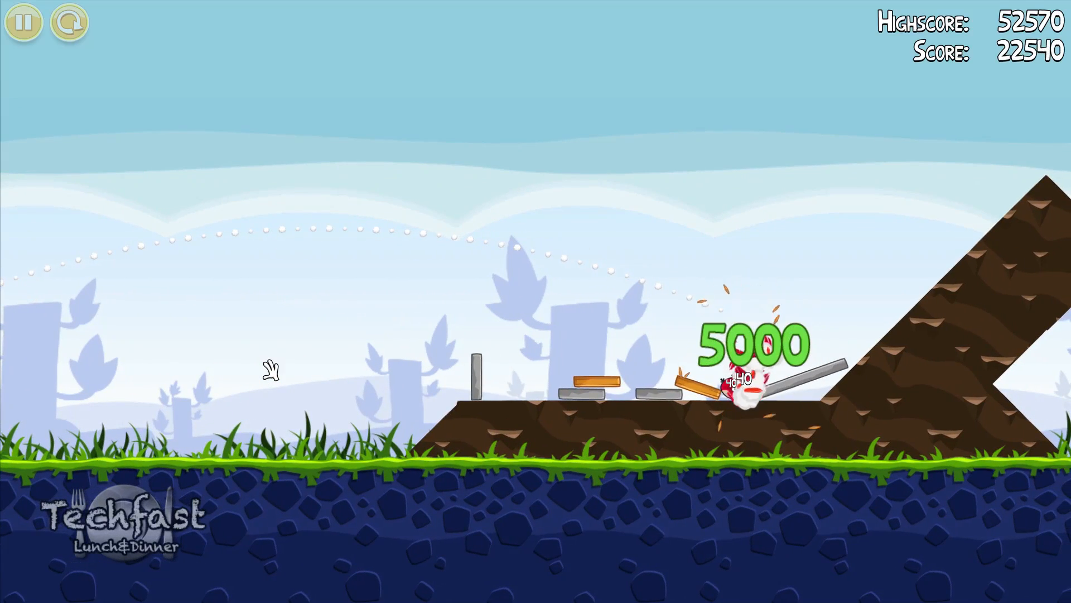
left_click(23, 22)
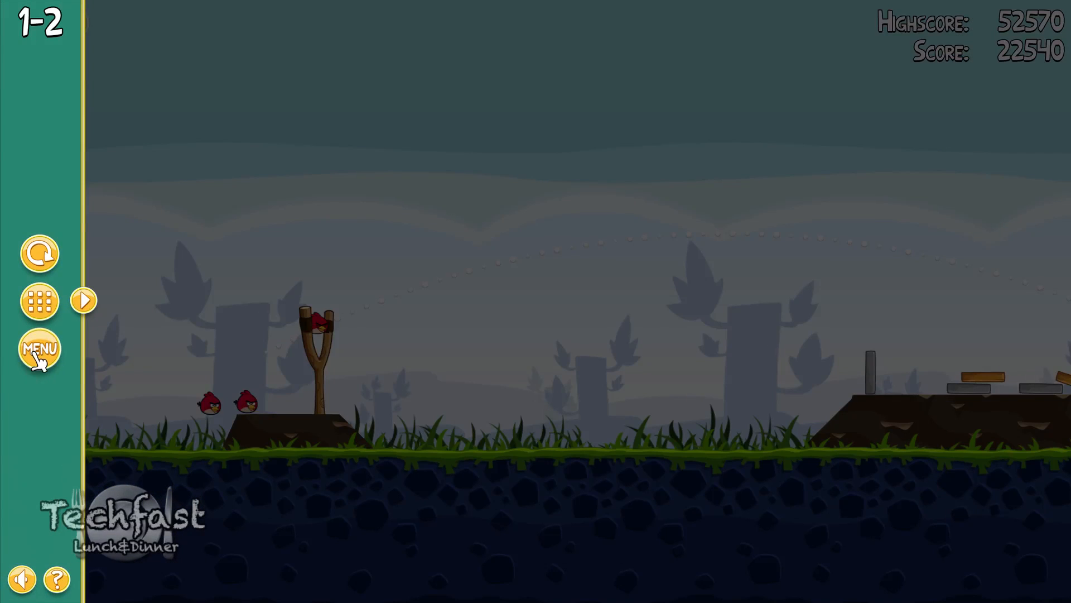
left_click(40, 348)
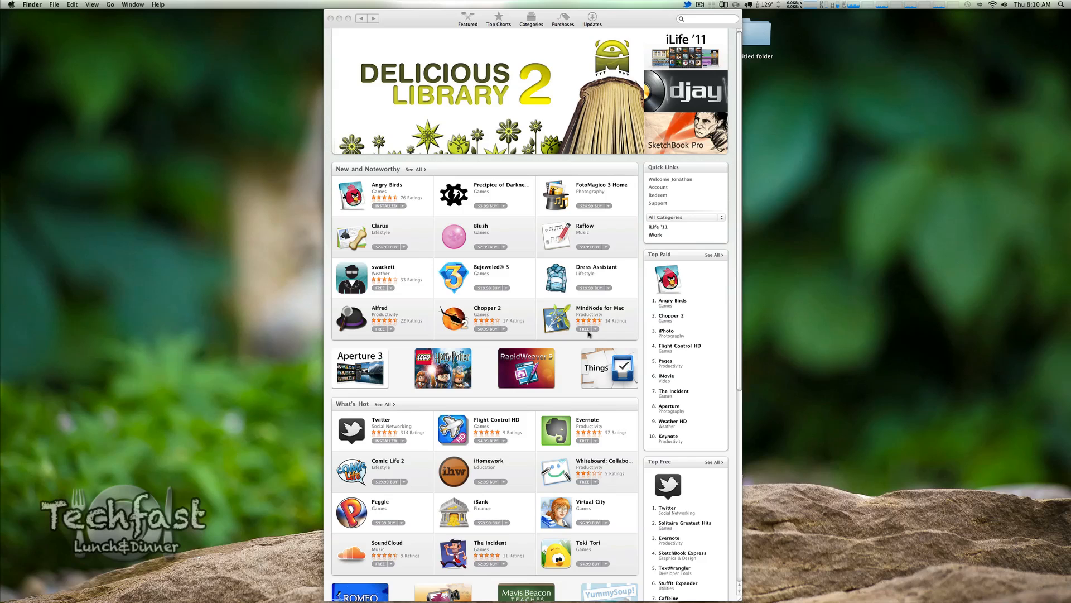
mouse_move(575, 256)
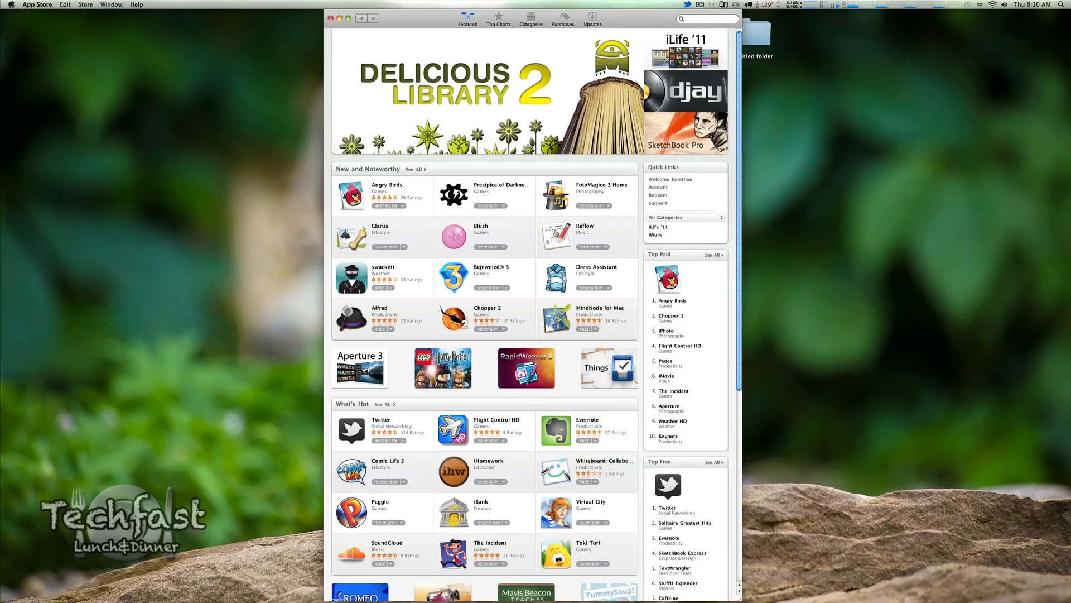
left_click(585, 225)
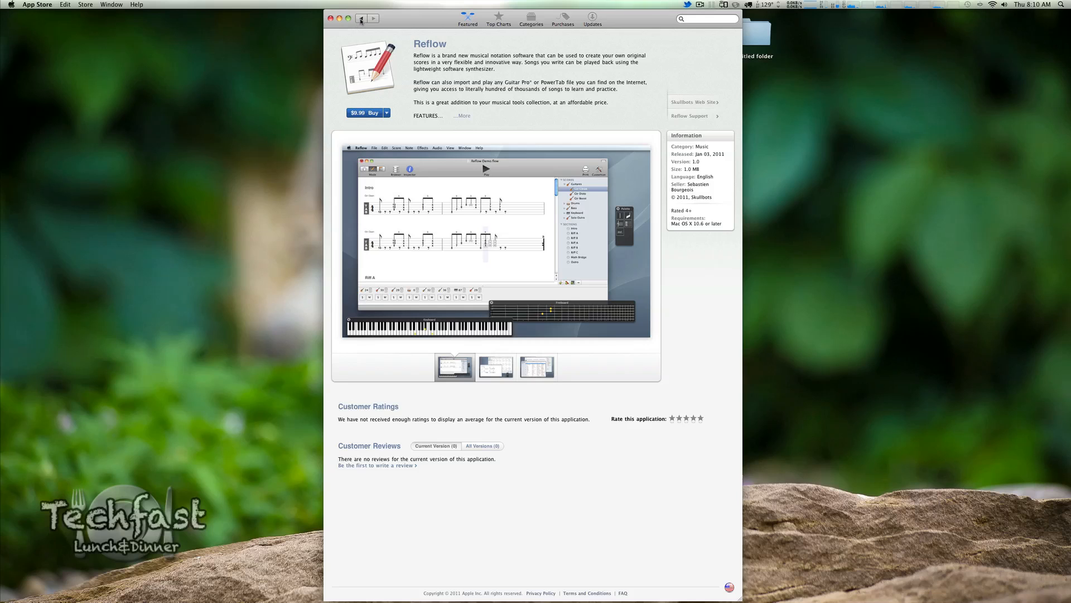
left_click(358, 18)
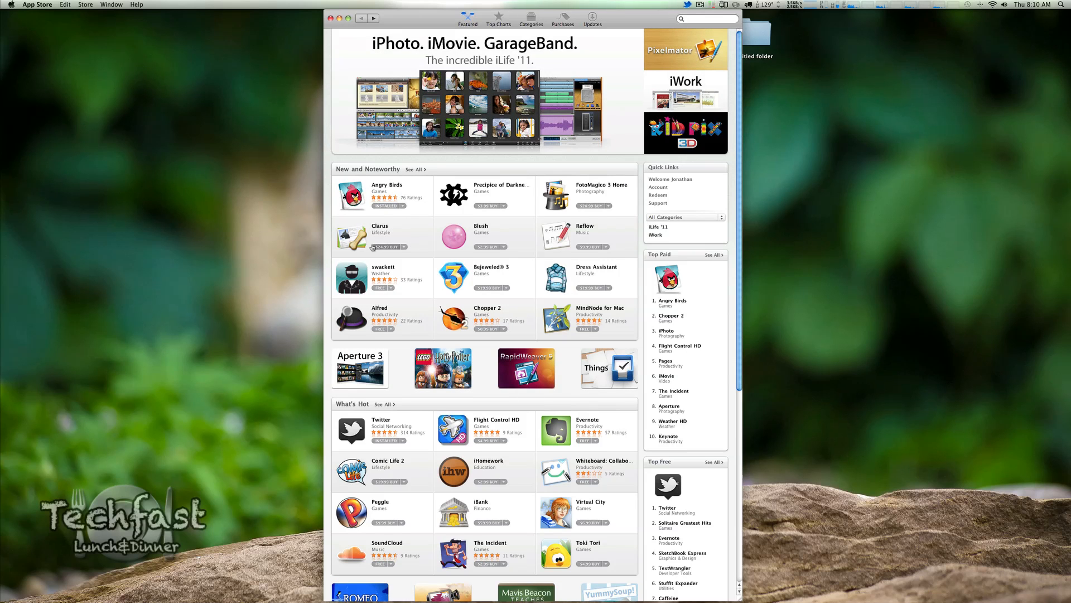
scroll("down", 3)
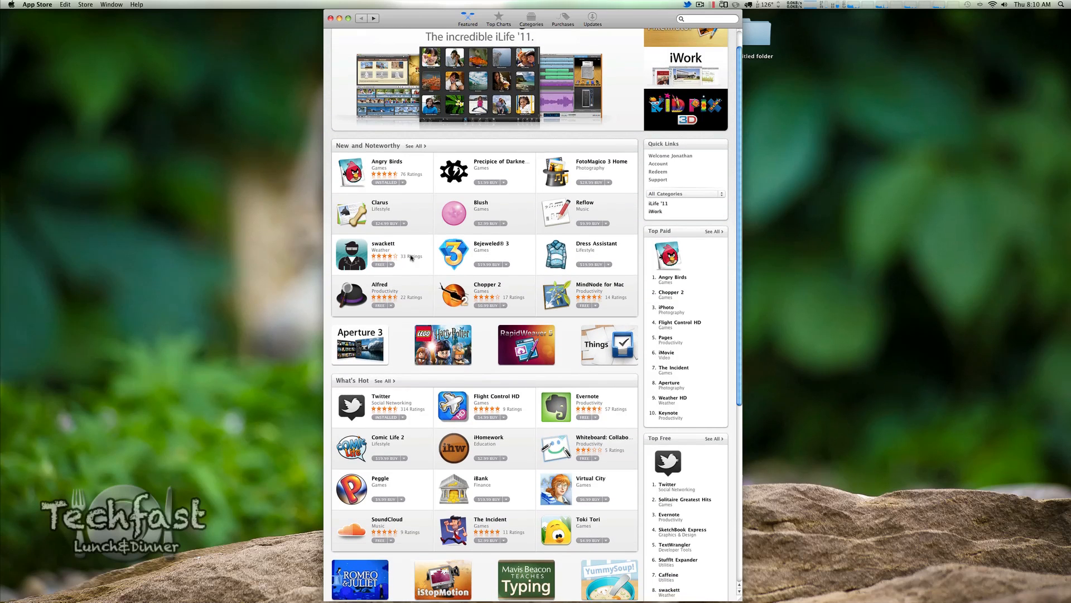
scroll("down", 3)
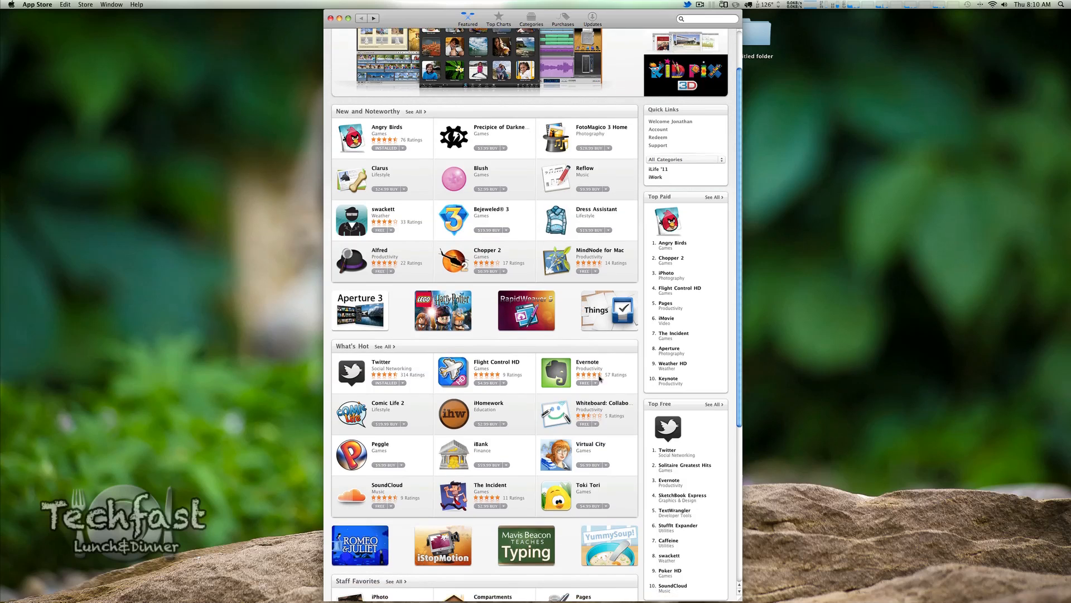
scroll("up", 3)
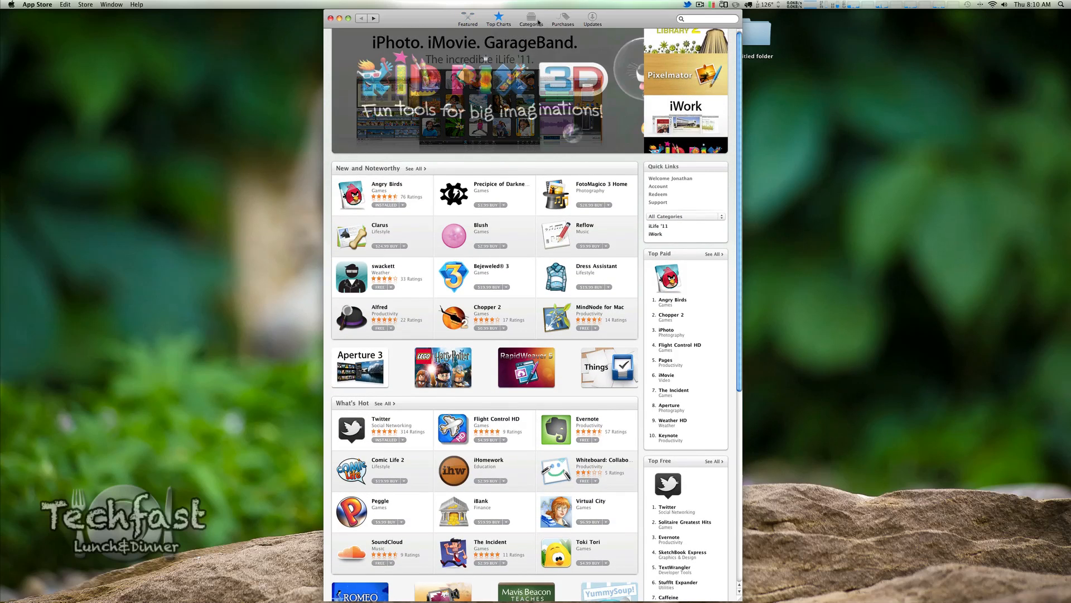
View the Top Charts rankings briefly, then settle on the Categories overview grid.
left_click(531, 20)
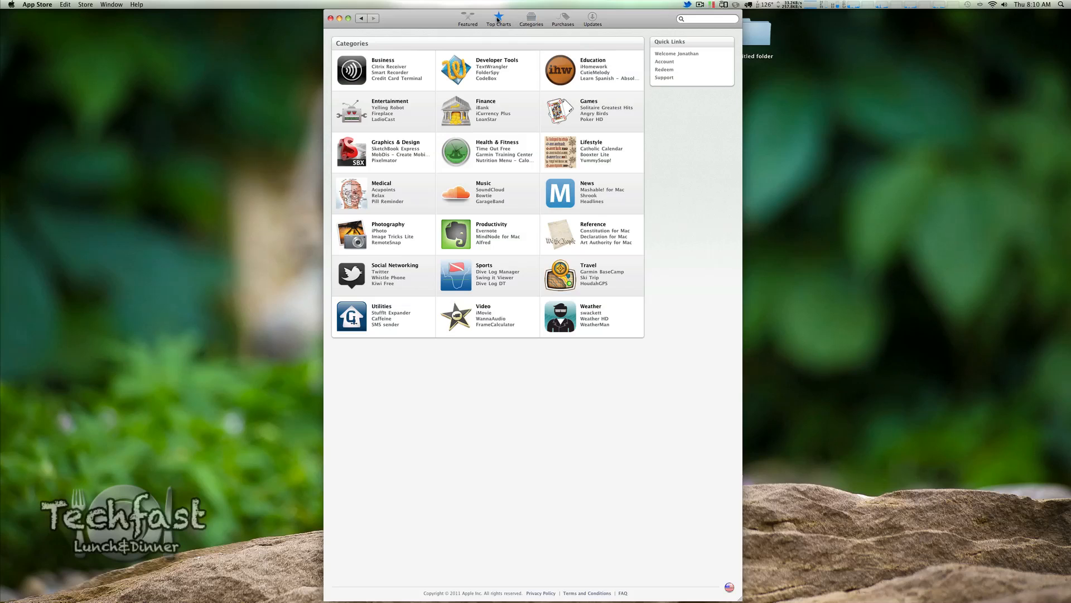
left_click(497, 20)
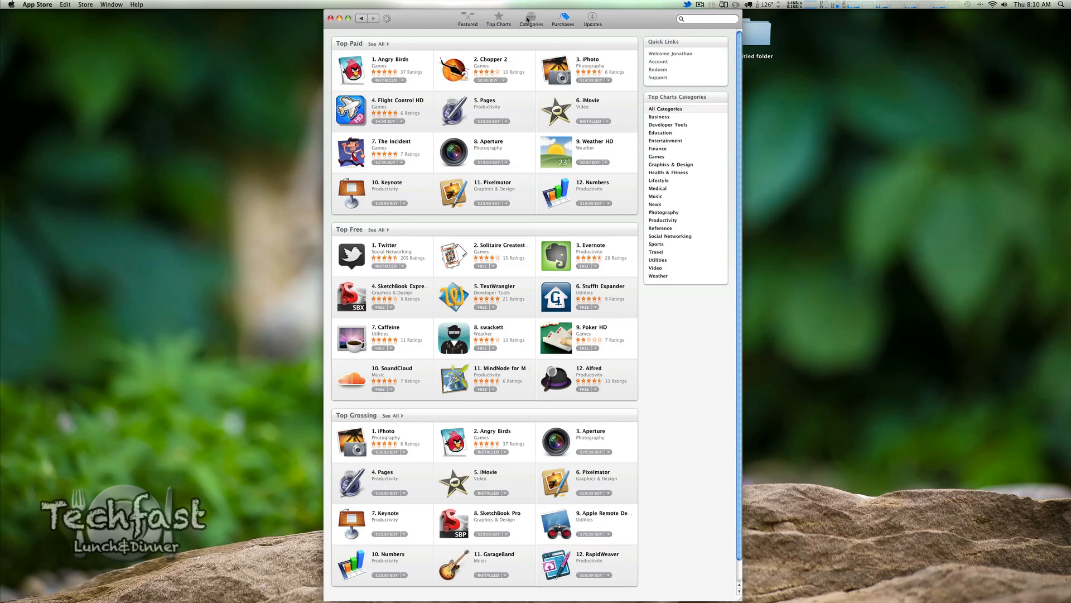
left_click(531, 17)
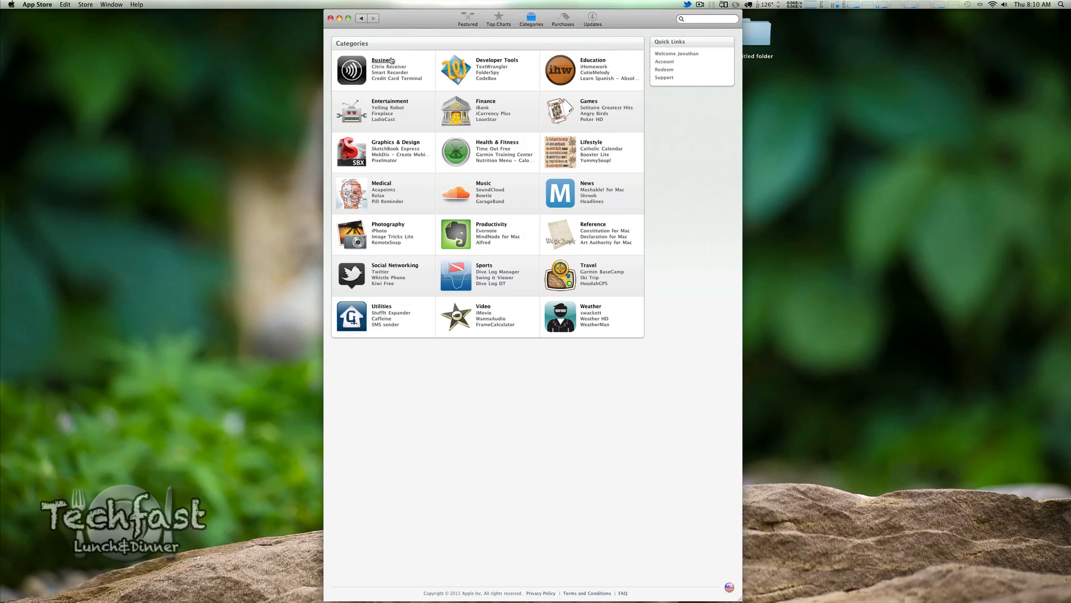
mouse_move(618, 65)
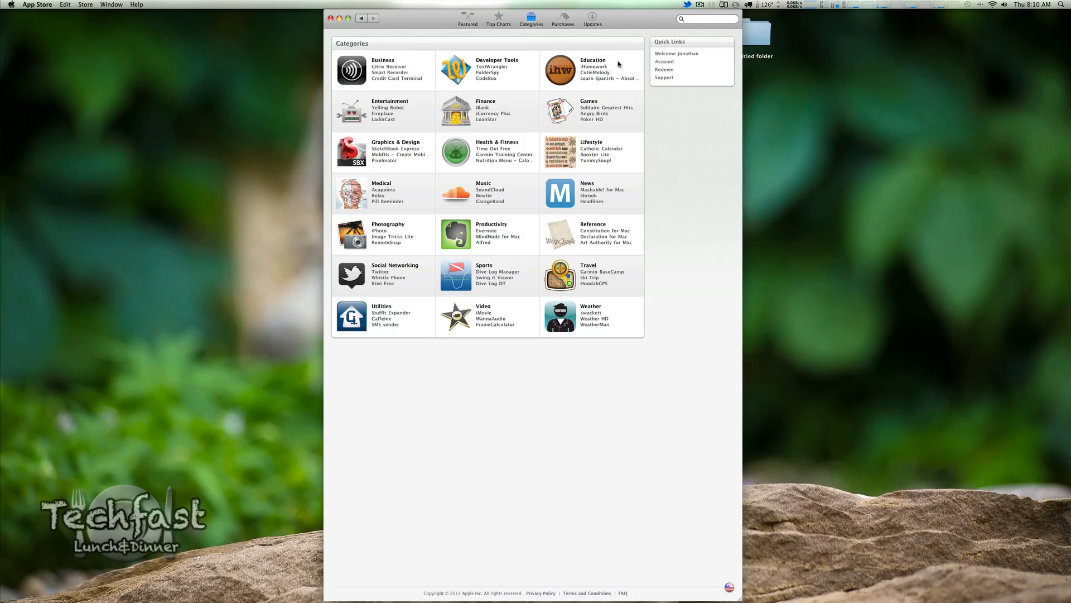
mouse_move(497, 161)
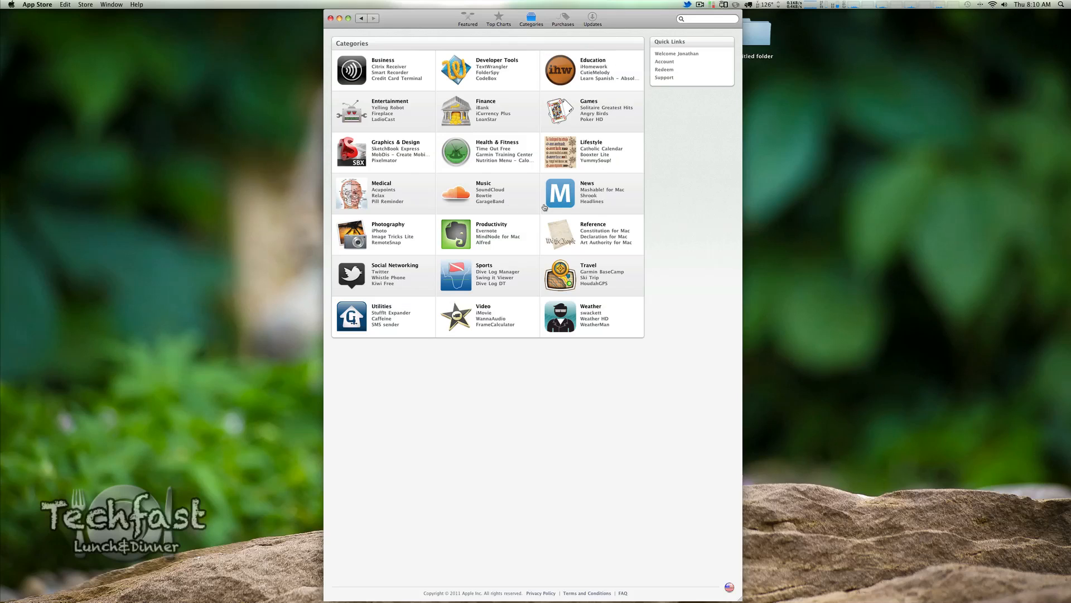
mouse_move(497, 237)
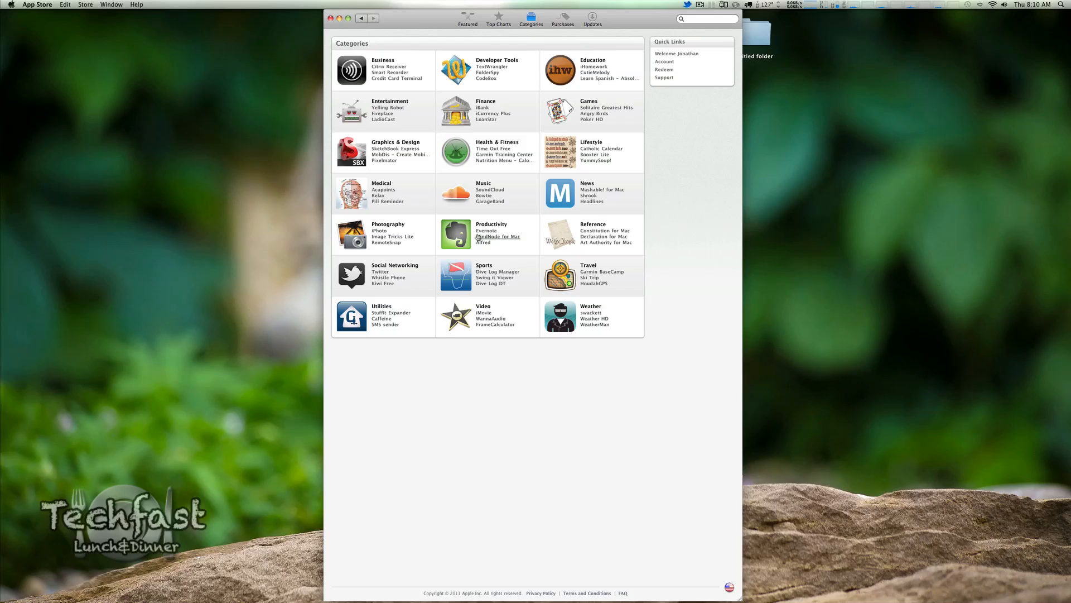
mouse_move(597, 285)
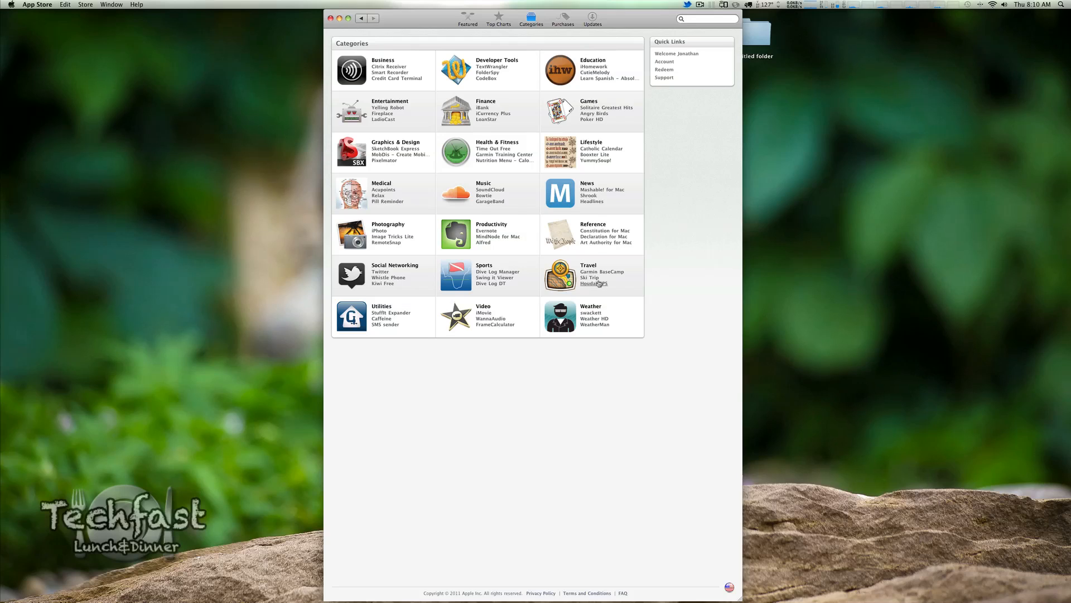
mouse_move(536, 319)
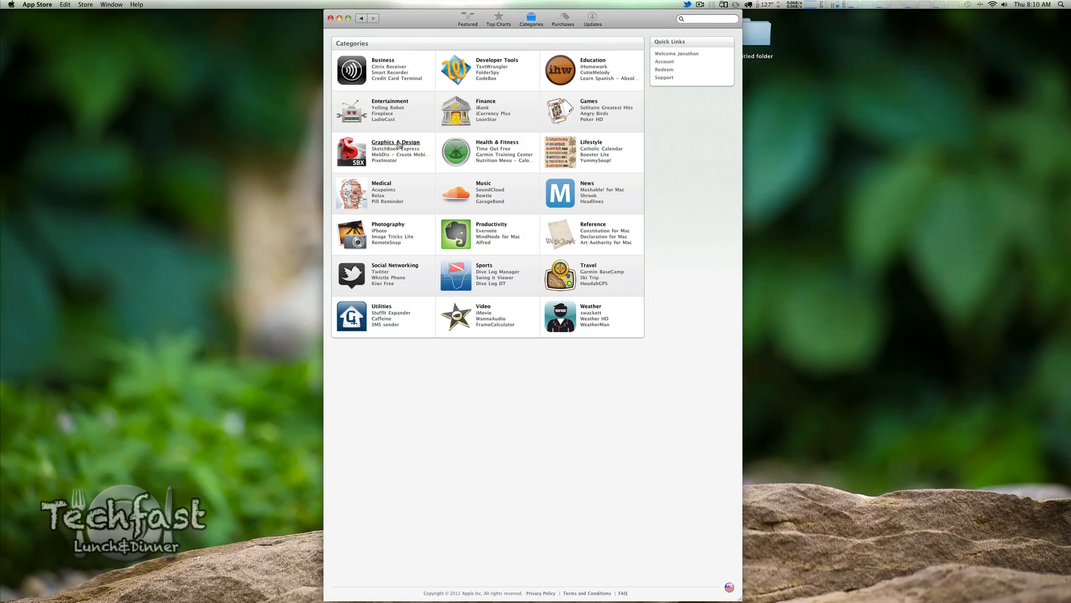
left_click(395, 142)
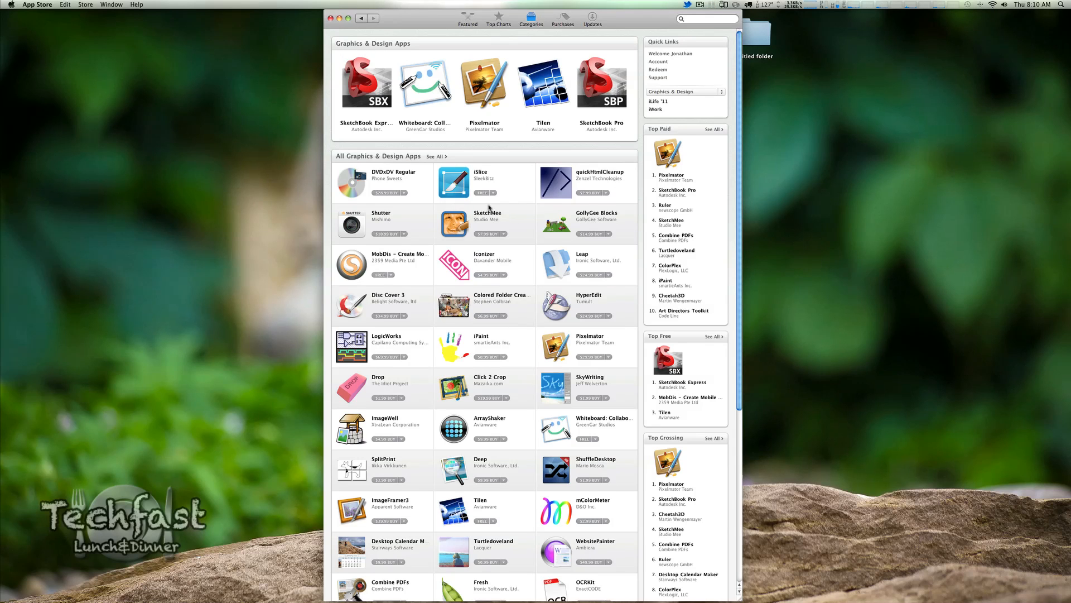
scroll("down", 3)
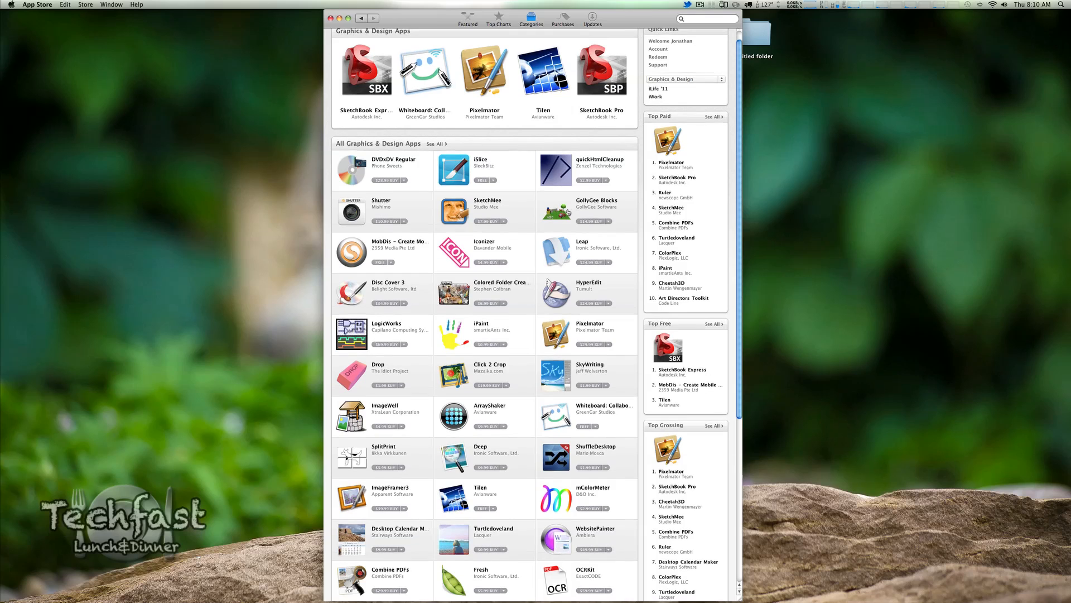
left_click(532, 18)
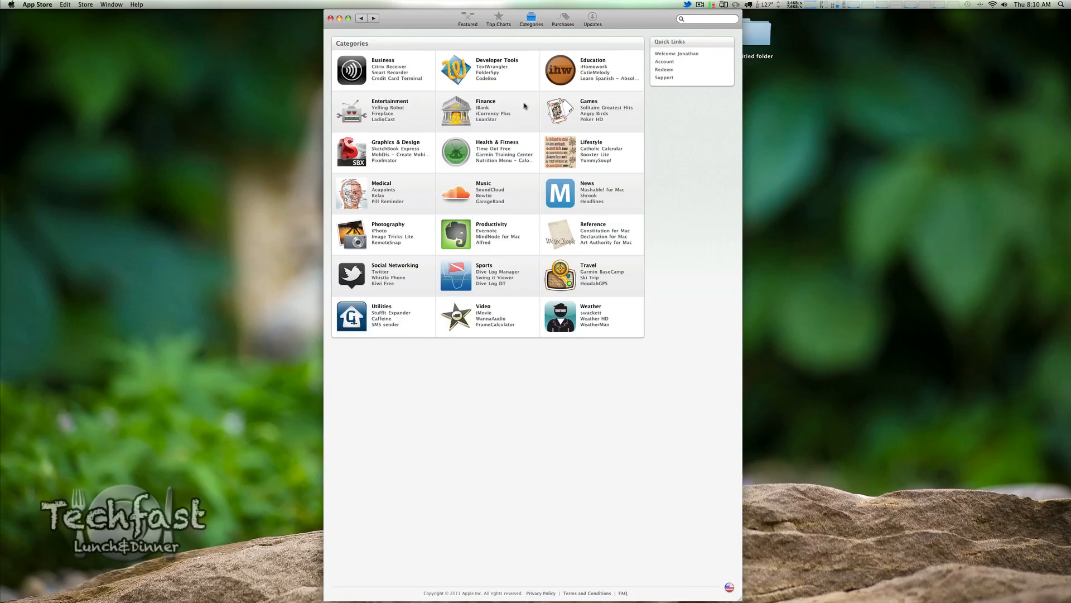
mouse_move(497, 141)
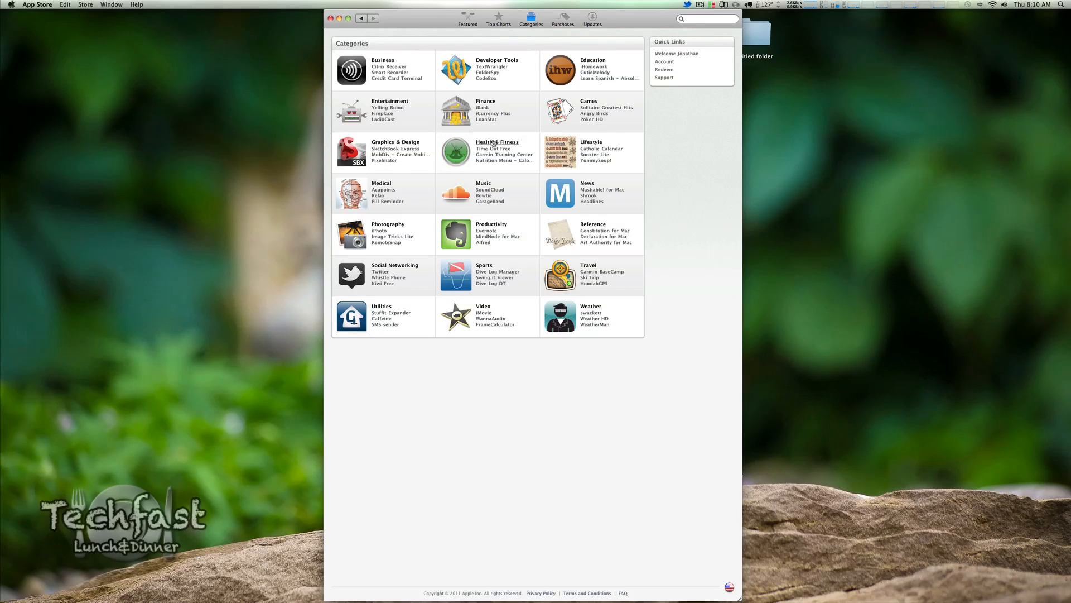
Enter the Health & Fitness category to list its apps and top charts.
left_click(497, 141)
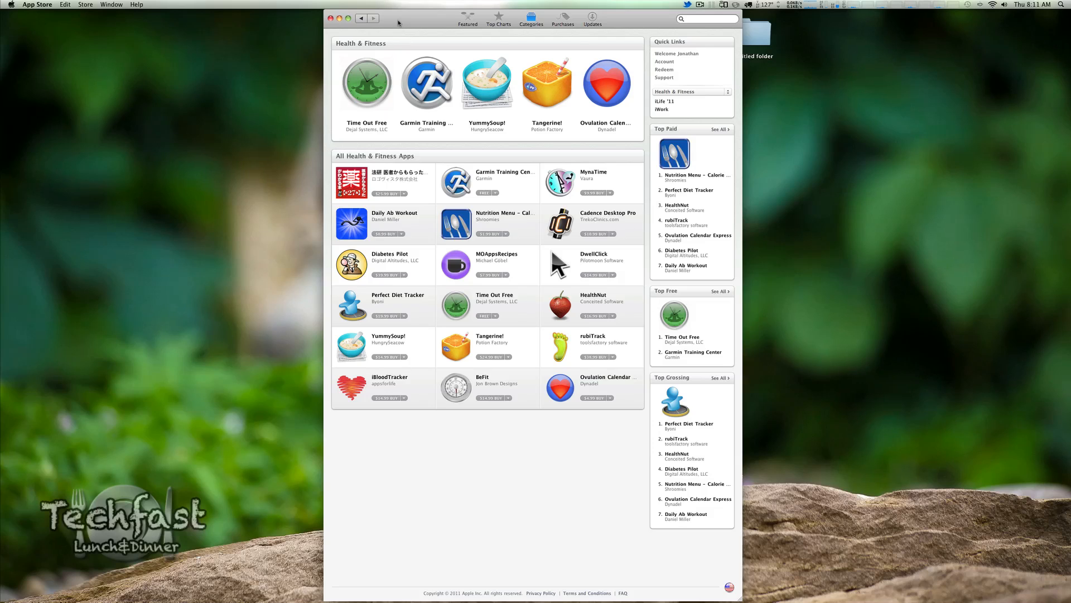
mouse_move(194, 18)
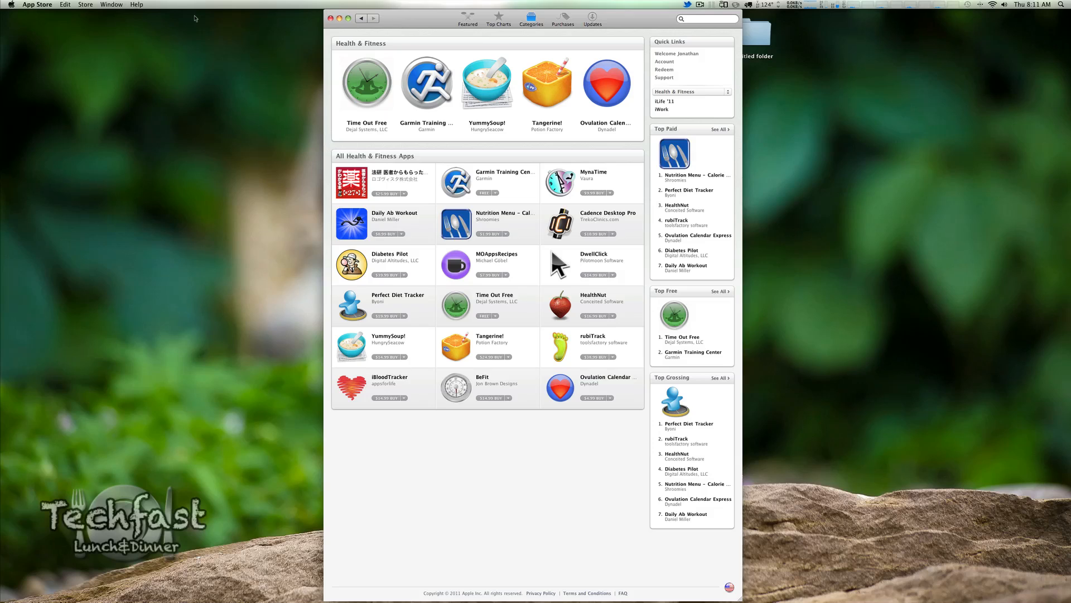
mouse_move(409, 47)
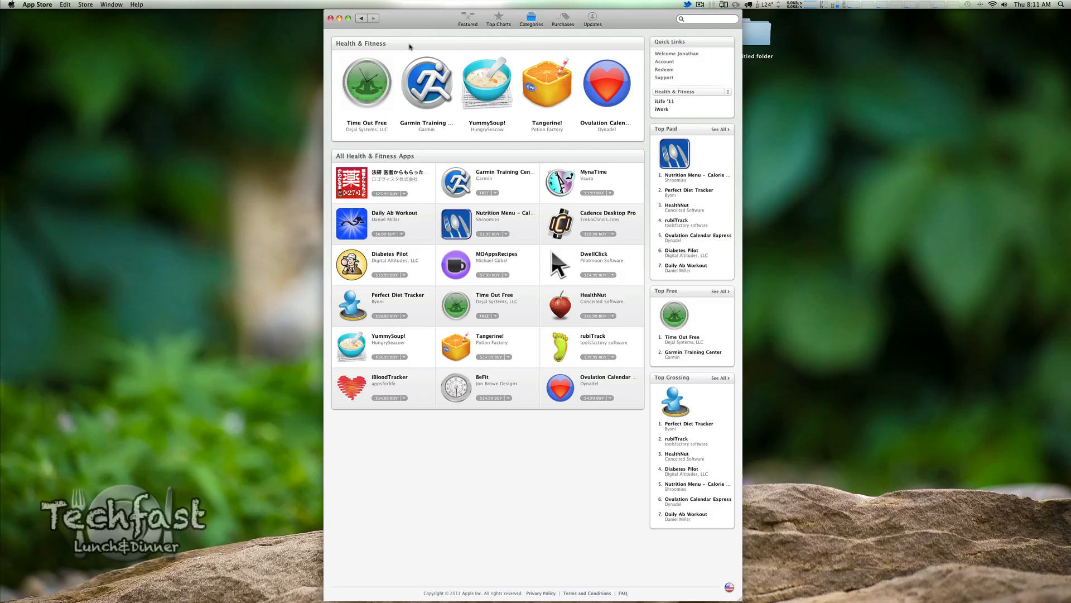
mouse_move(437, 50)
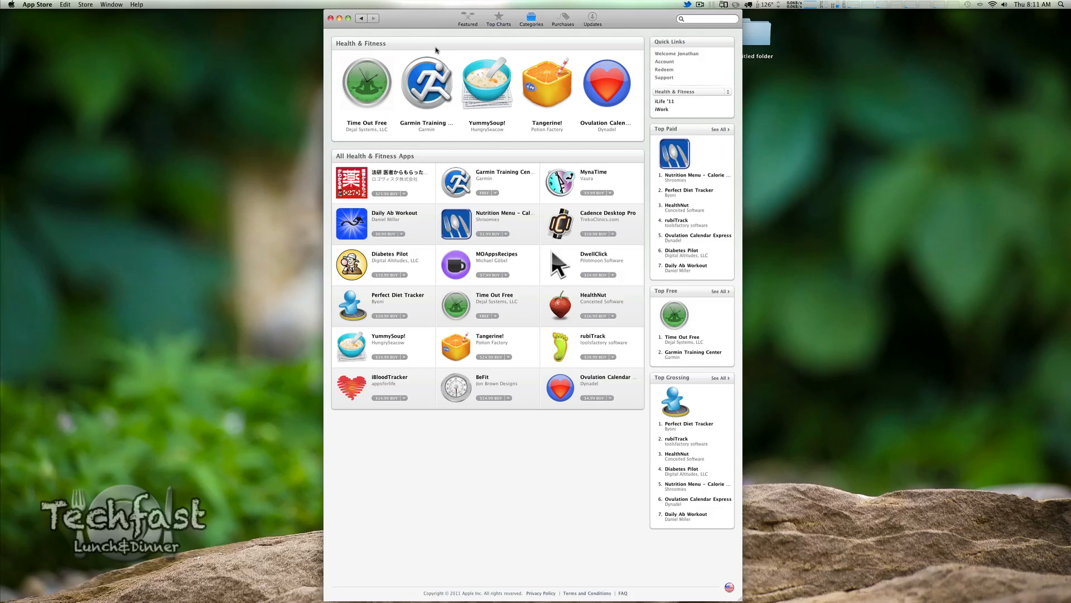